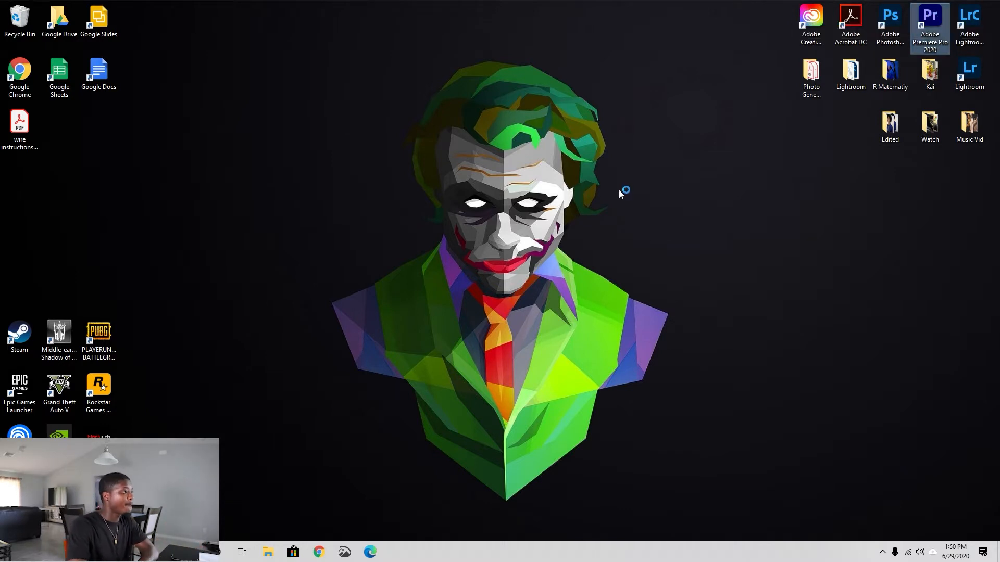
Start Premiere Pro 2020 and load the 'Change Clothes' project from the Recent list
double_click(928, 14)
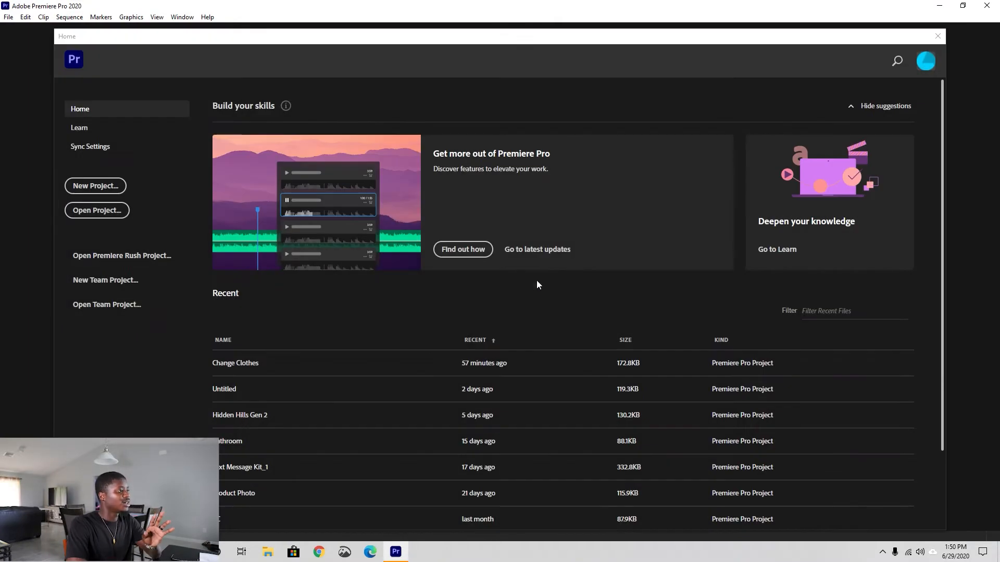
double_click(235, 363)
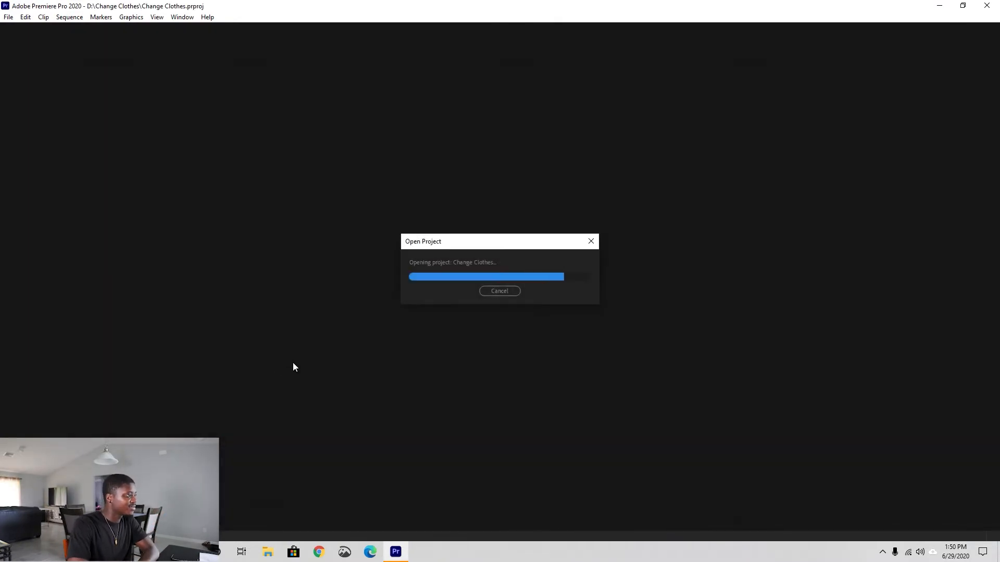